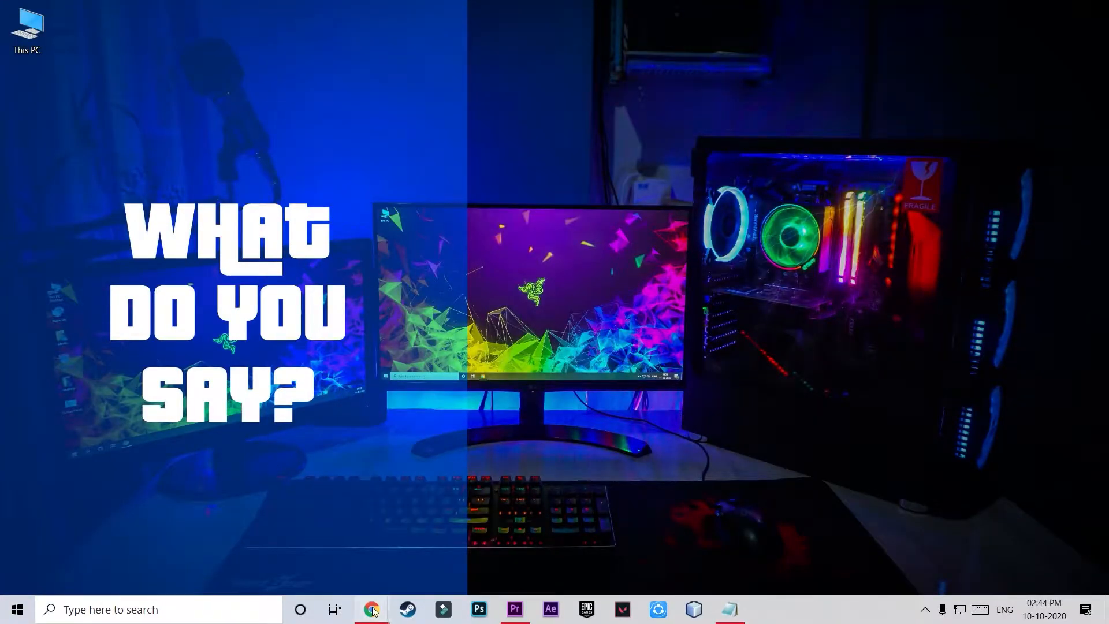
Open Chrome and go to the Google Drive folder holding the Continuum Complete 2019 ZIP.
left_click(372, 609)
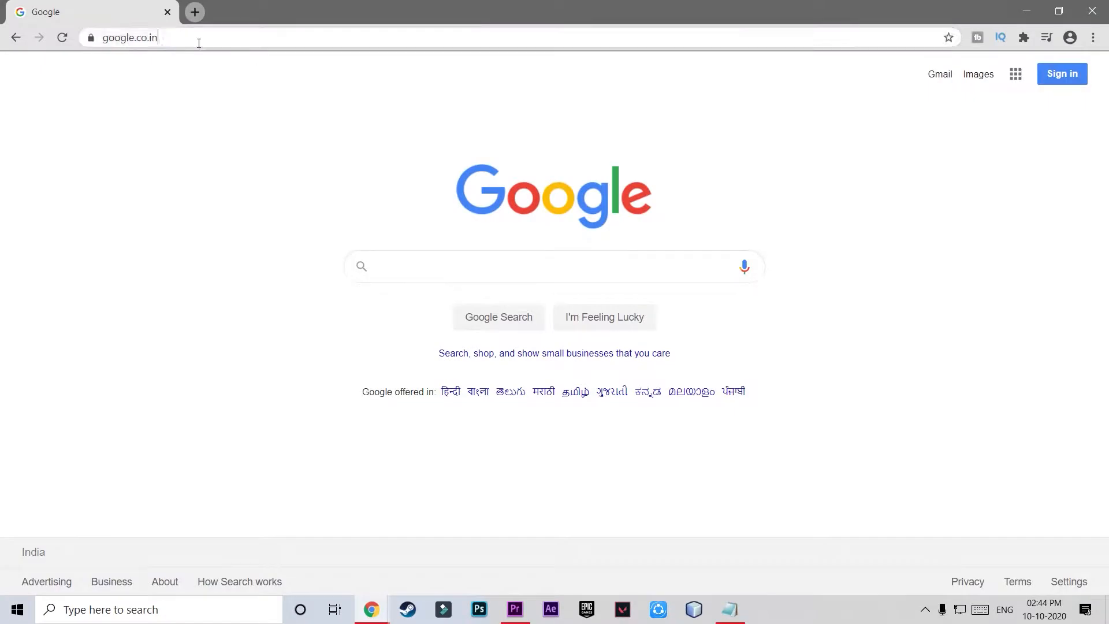
type("drive.google.com/drive/folders/1U2lfG86aYUgkT4oLtYwktav9jaOS7wyZ")
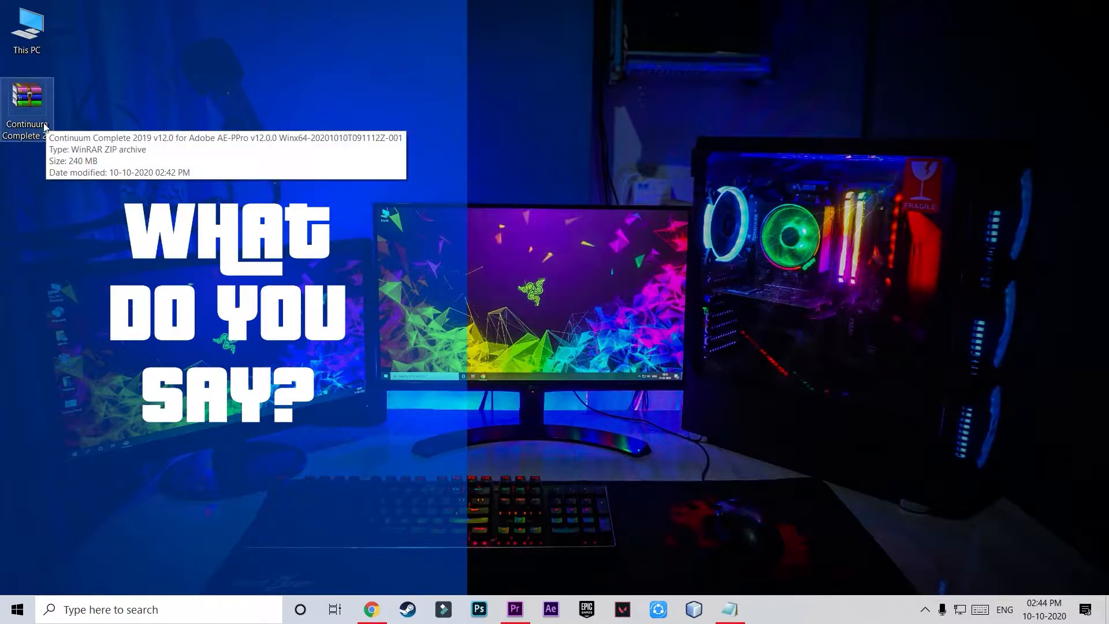
Open the Continuum Complete 2019 ZIP in WinRAR and extract it to the Desktop.
right_click(27, 107)
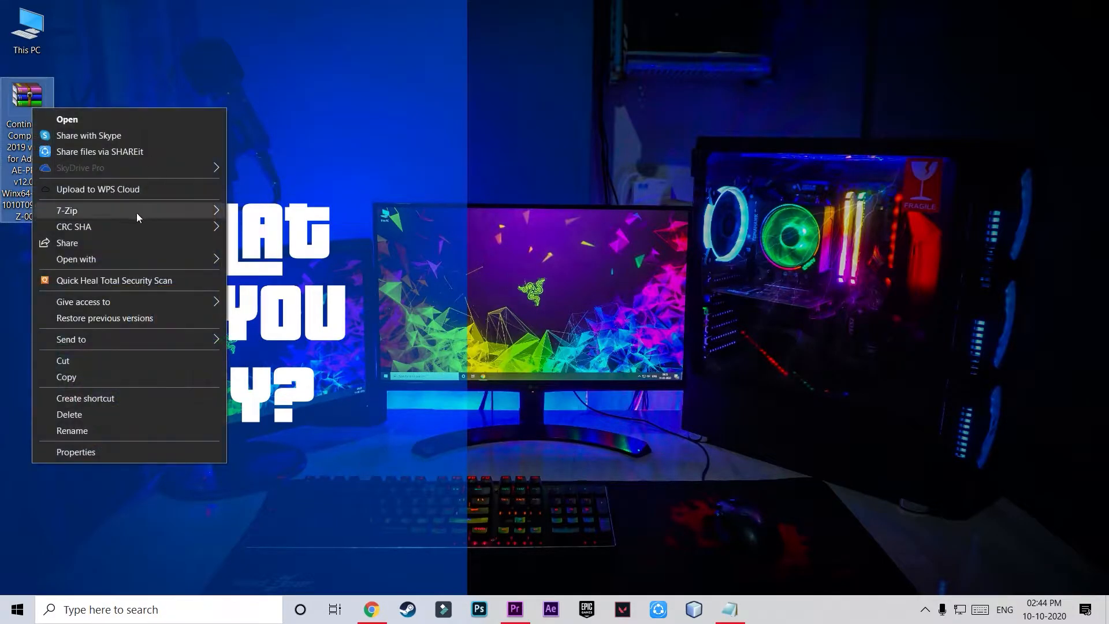
left_click(67, 119)
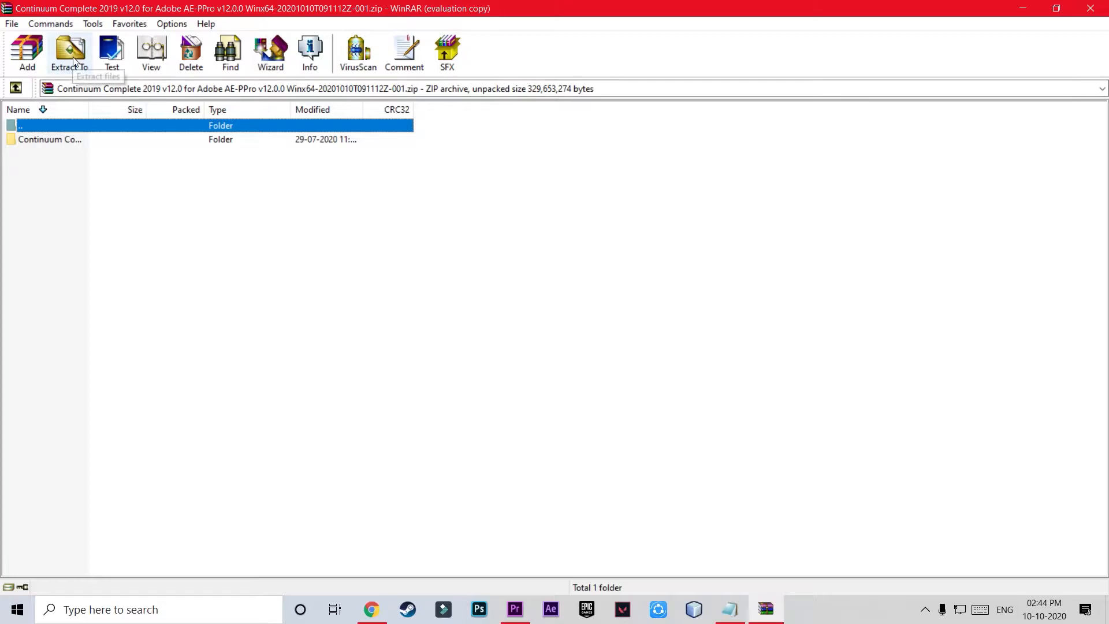
left_click(69, 53)
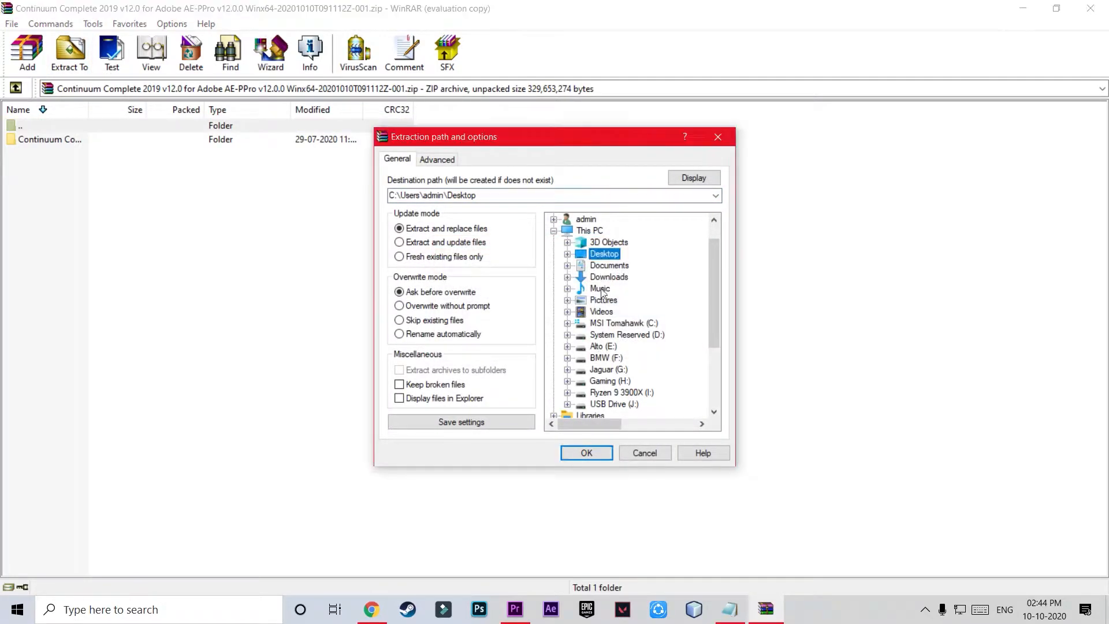
left_click(586, 453)
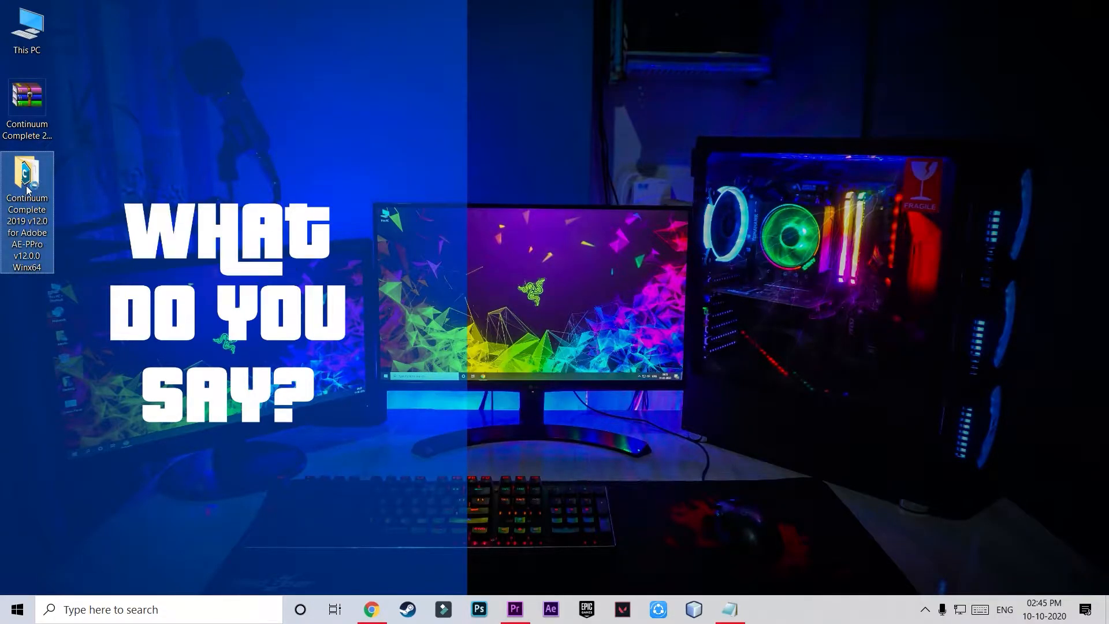
Open the extracted folder and run Continuum_2019_Adobe_12_0_0_Windows as administrator.
double_click(28, 177)
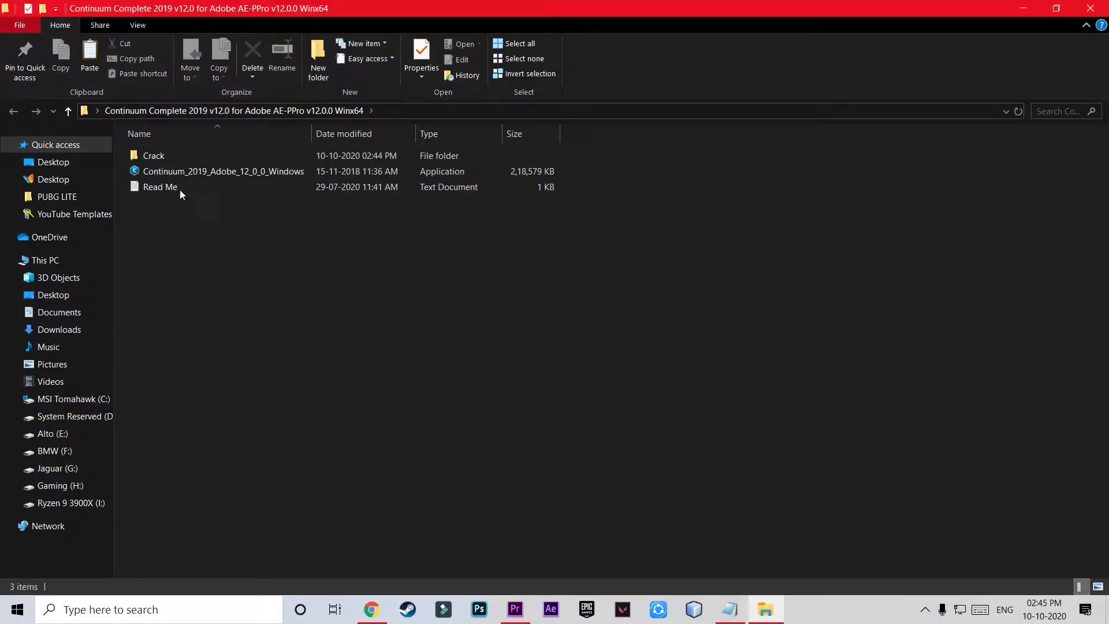
right_click(224, 172)
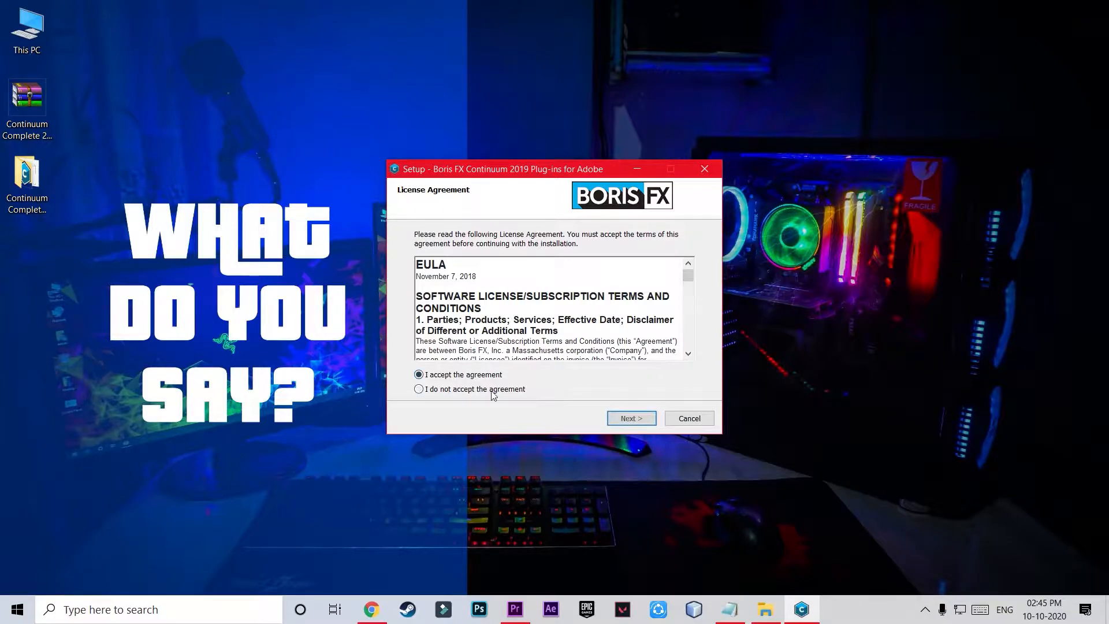
Accept the EULA, keep default plug-in folders, customer info and install location, then install.
left_click(630, 418)
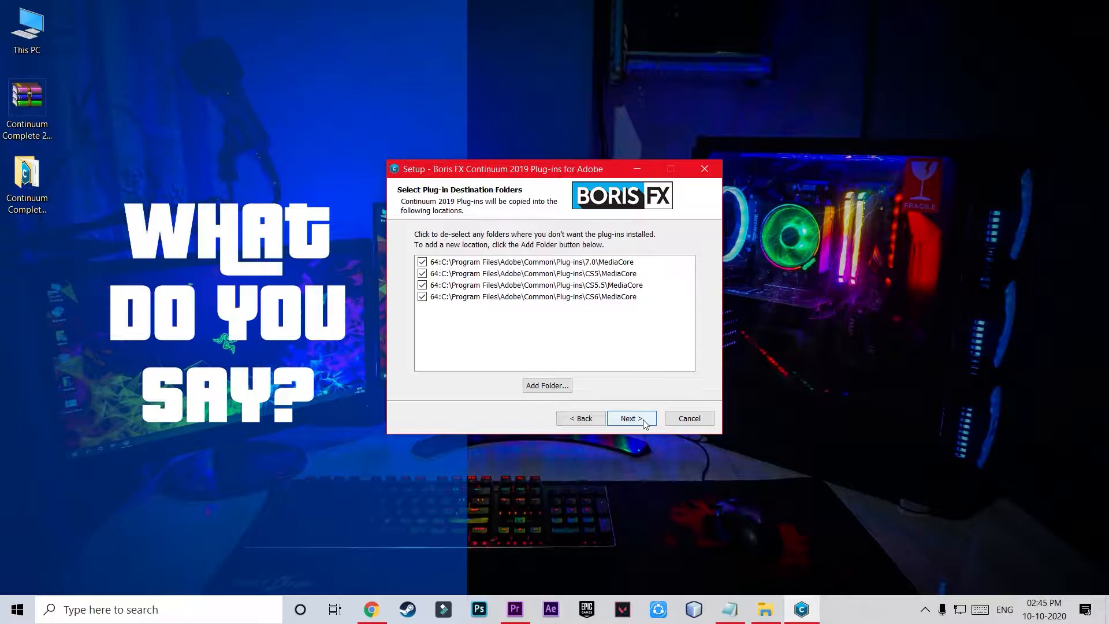
left_click(631, 418)
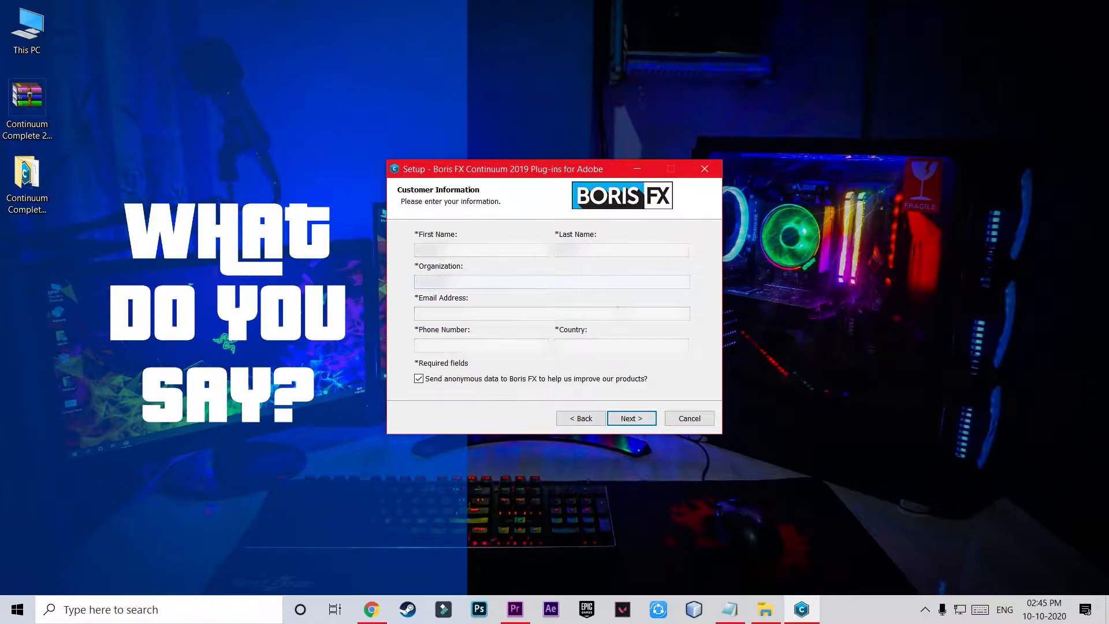
left_click(629, 418)
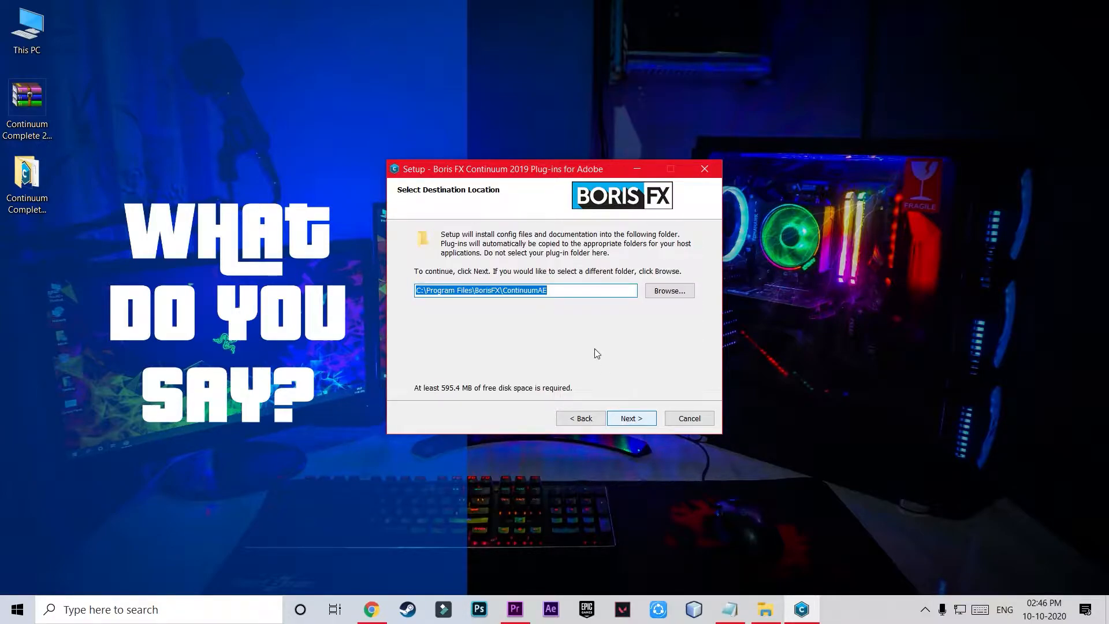
left_click(630, 418)
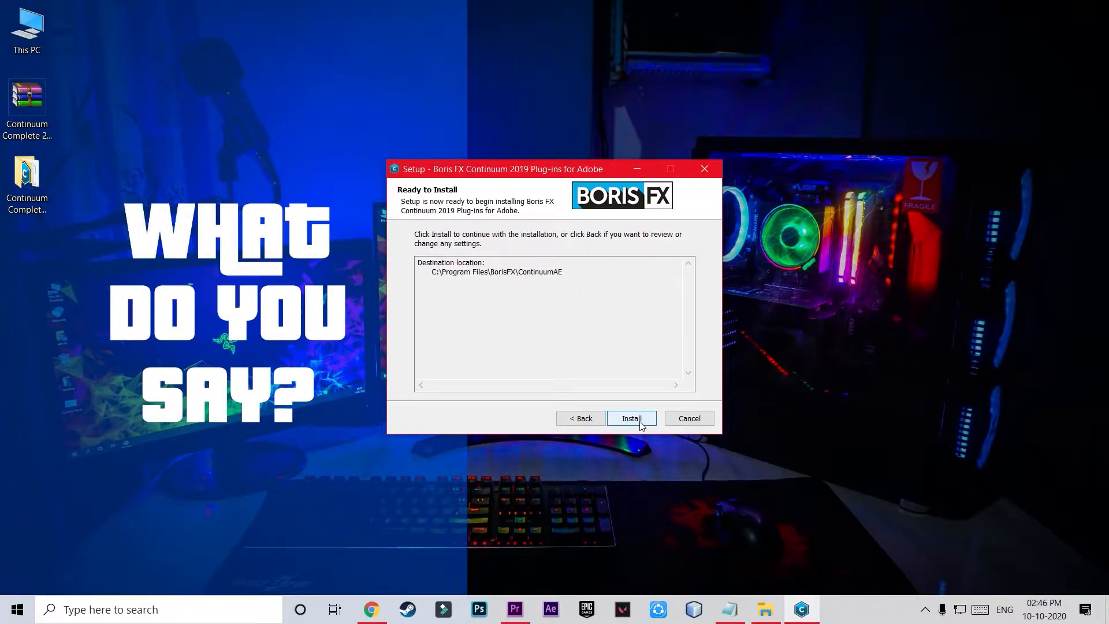
left_click(631, 419)
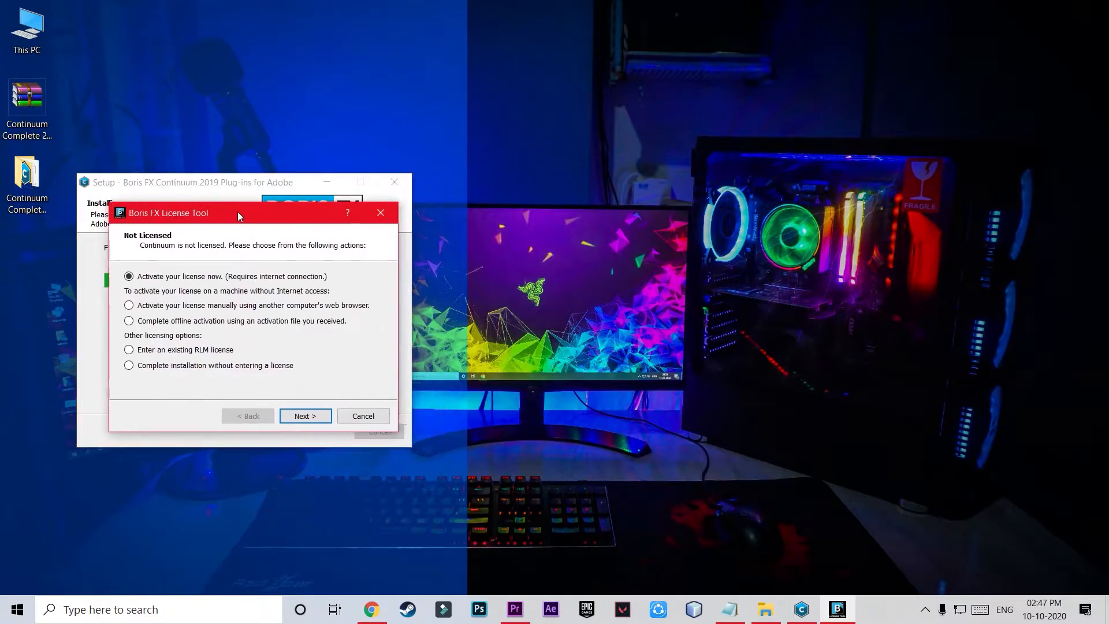
Skip licensing in the Boris FX License Tool, close it and exit the finished setup.
left_click(125, 365)
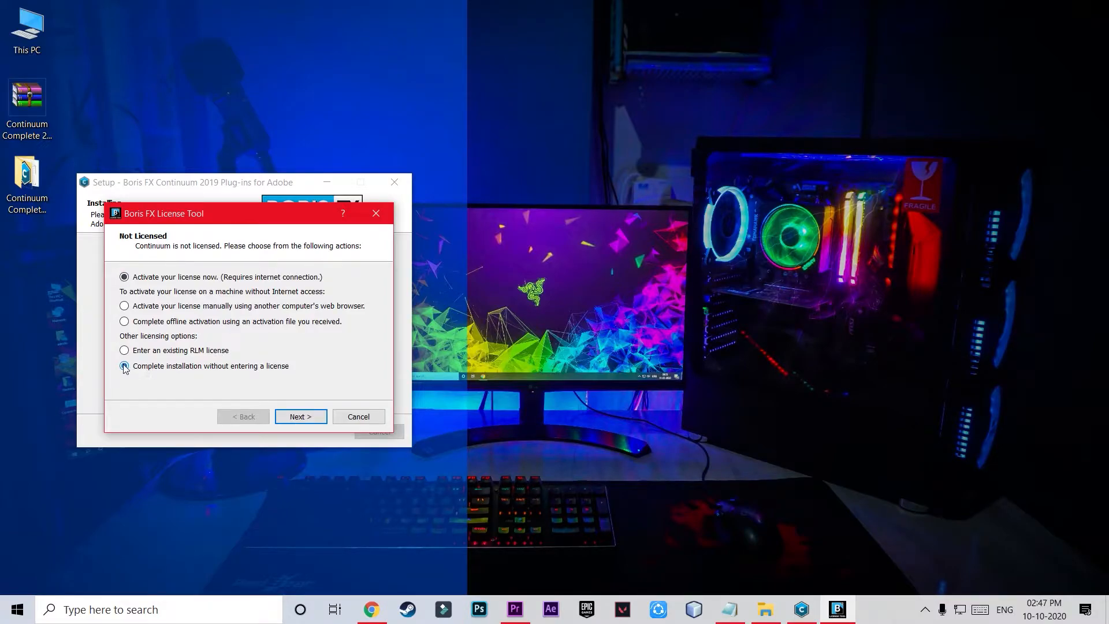
left_click(125, 366)
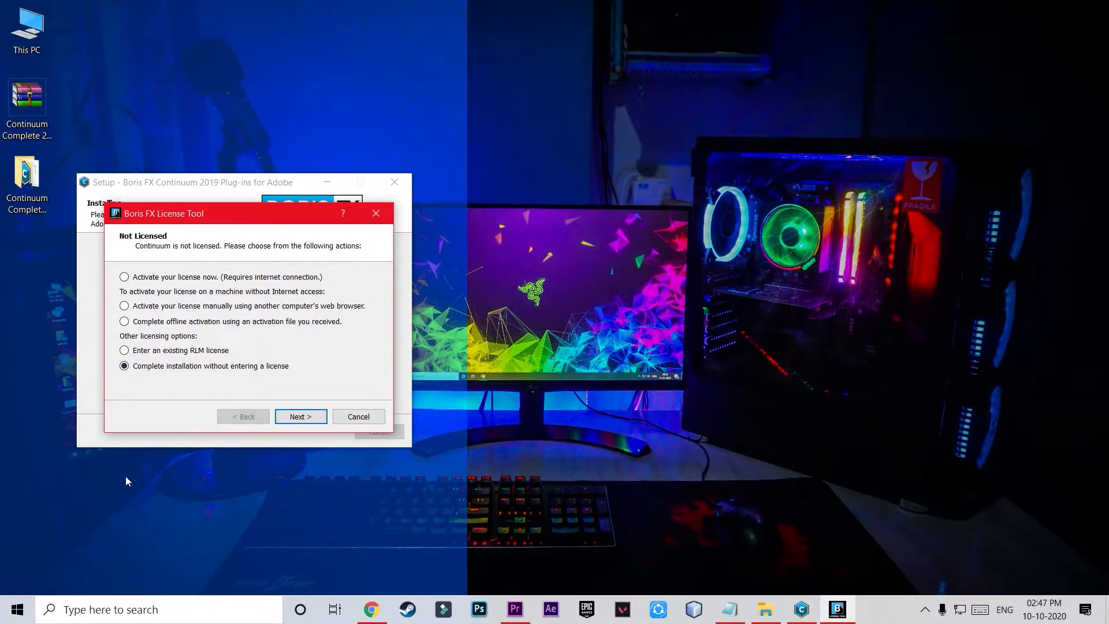
mouse_move(259, 497)
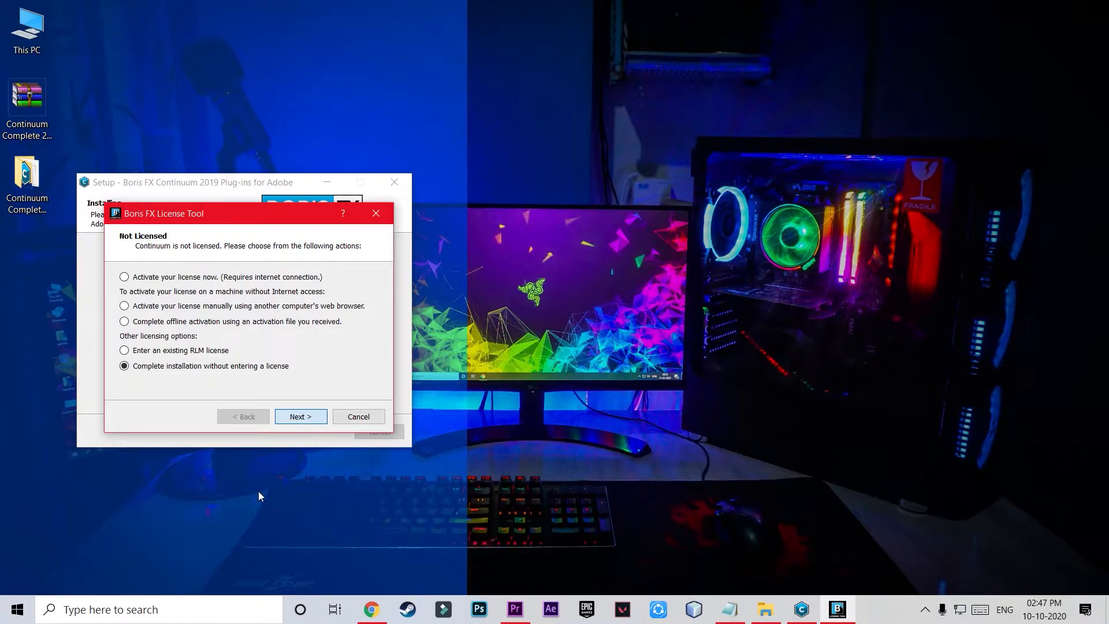
left_click(300, 417)
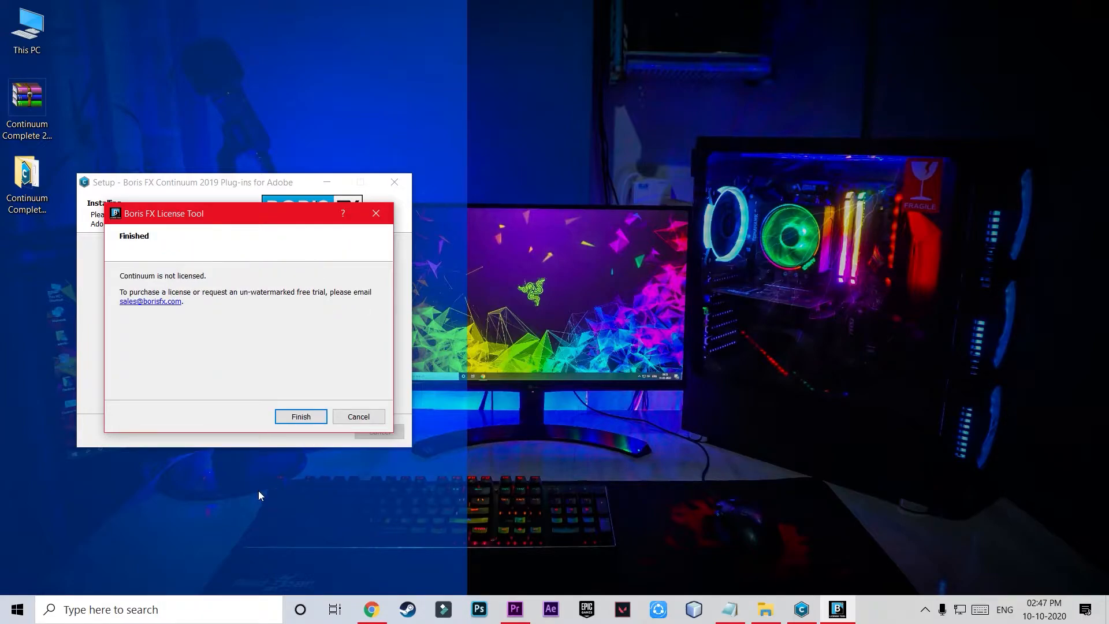
left_click(300, 416)
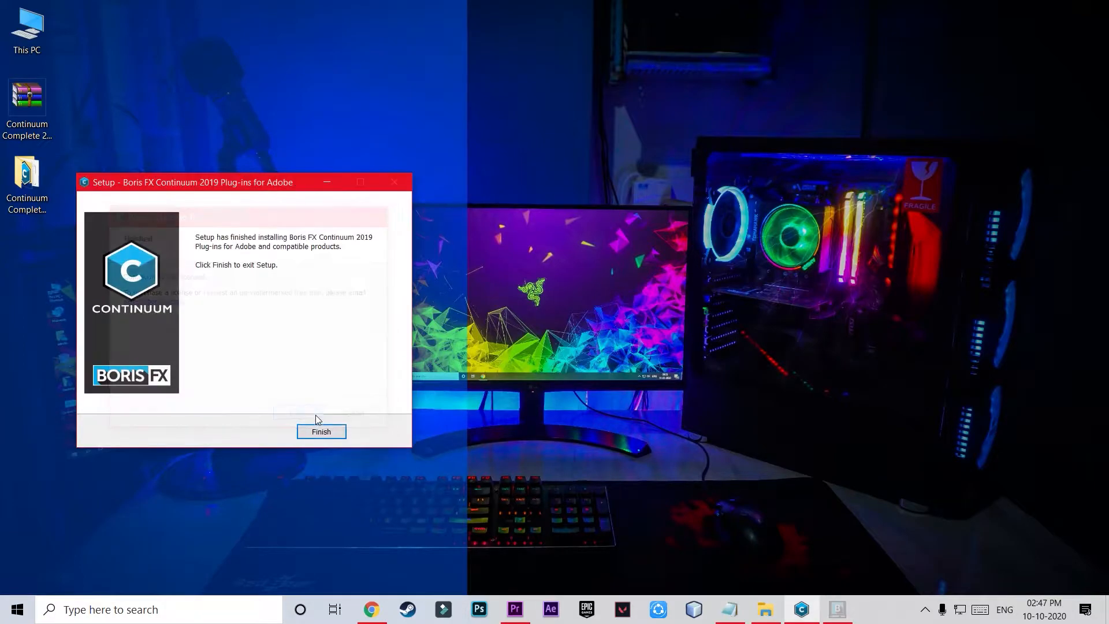
left_click(321, 431)
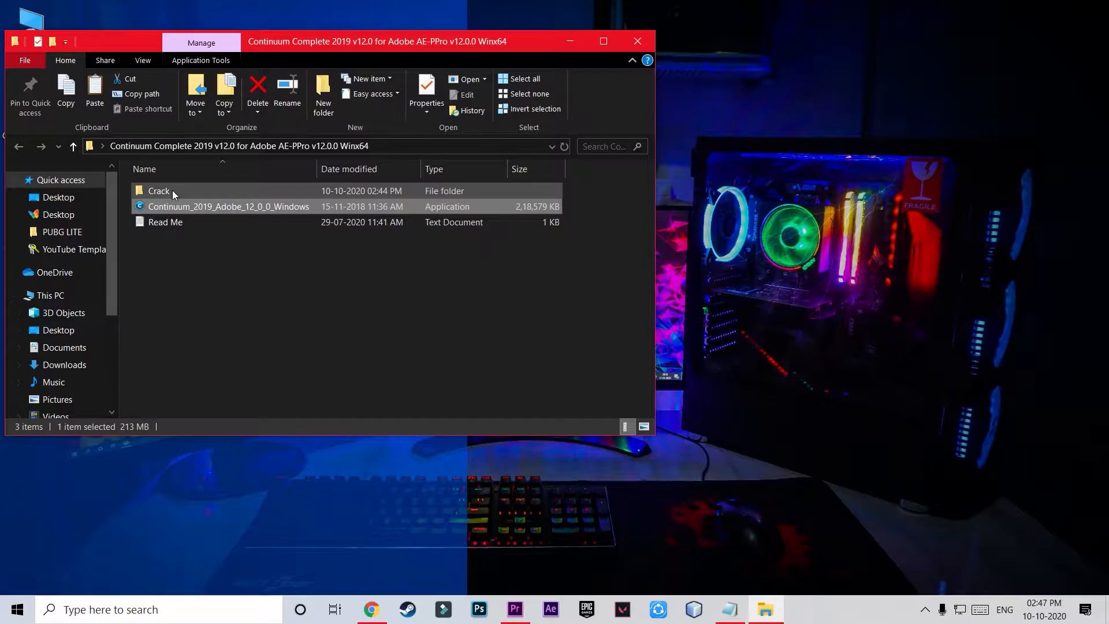
Search Windows for BorisFX and Continuum Title Studio, then open the MSI Tomahawk (C:) drive.
double_click(159, 190)
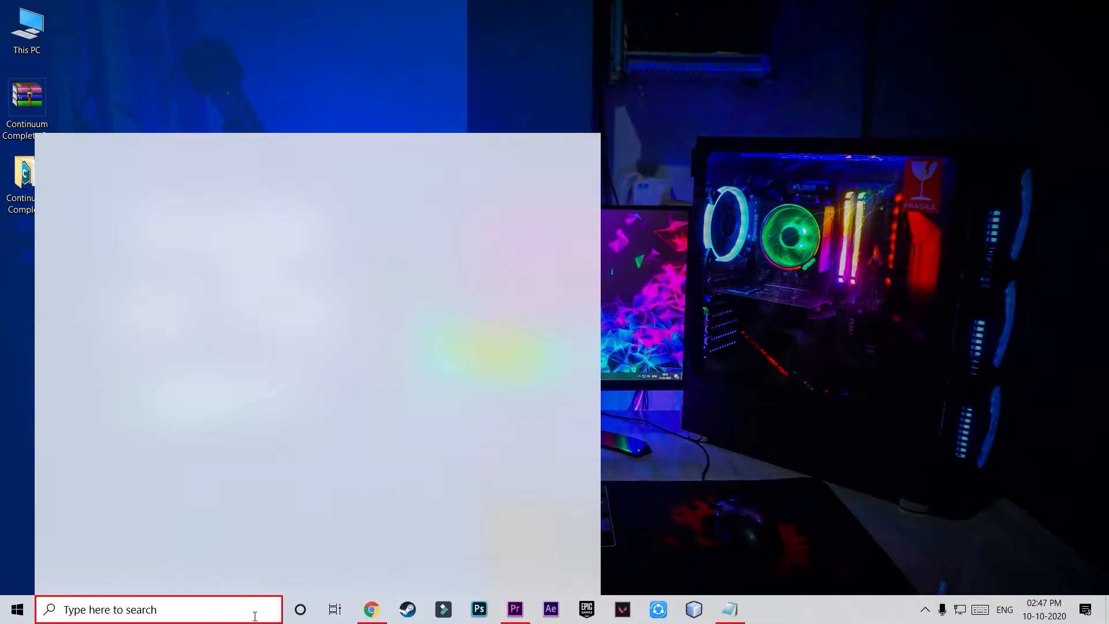
type("Bo")
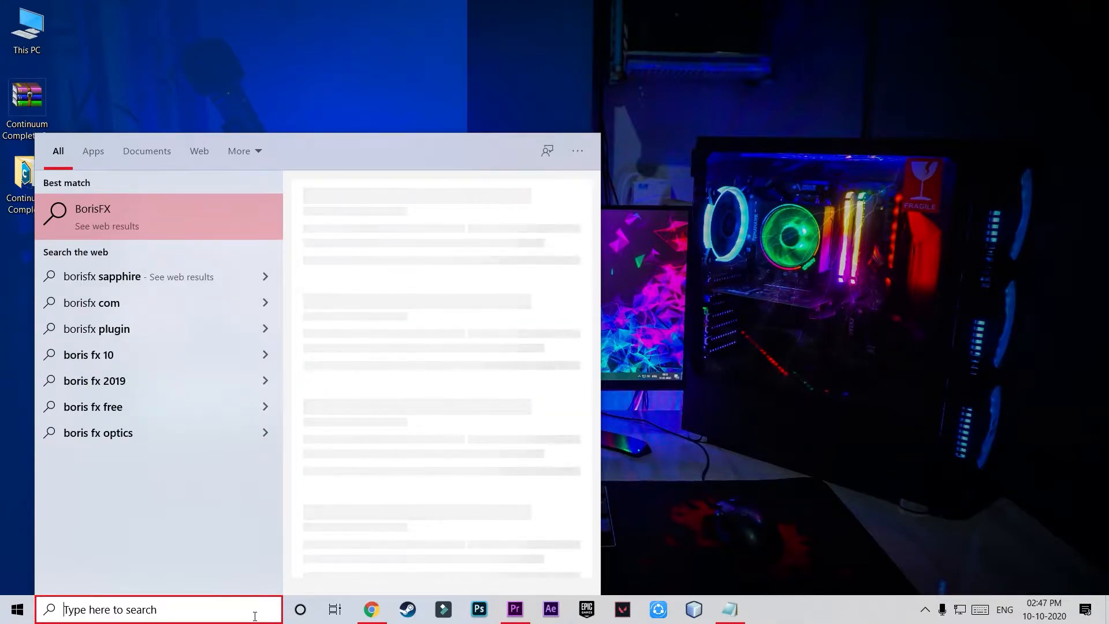
type("Continuum Title Studio")
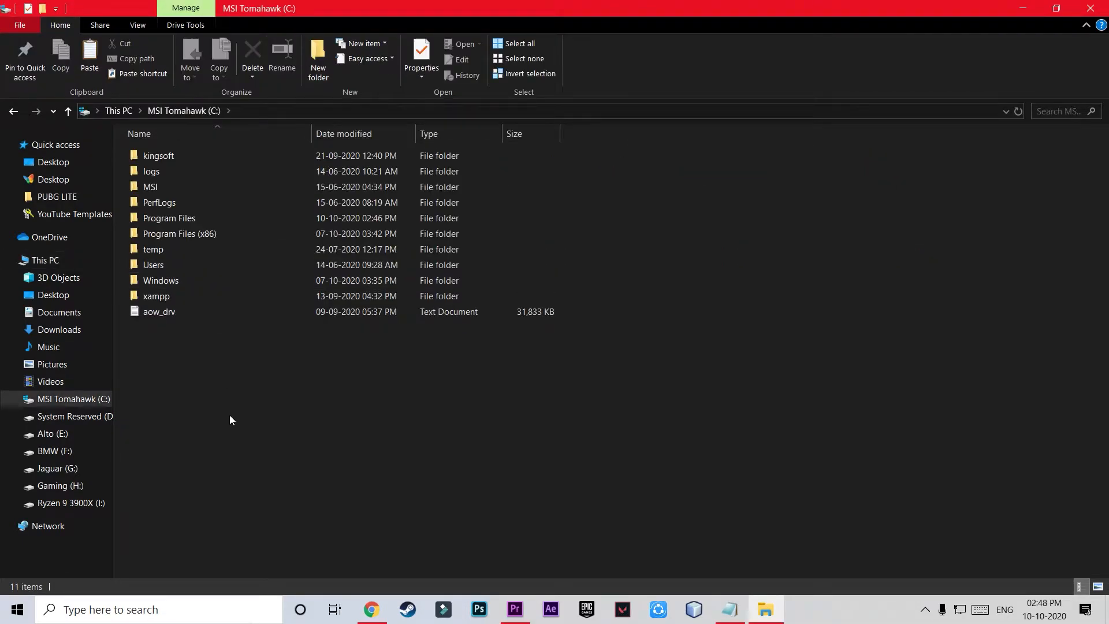
Go to Program Files\BorisFX\ContinuumAE\12\lib and paste the four DLLs, granting admin permission.
double_click(169, 217)
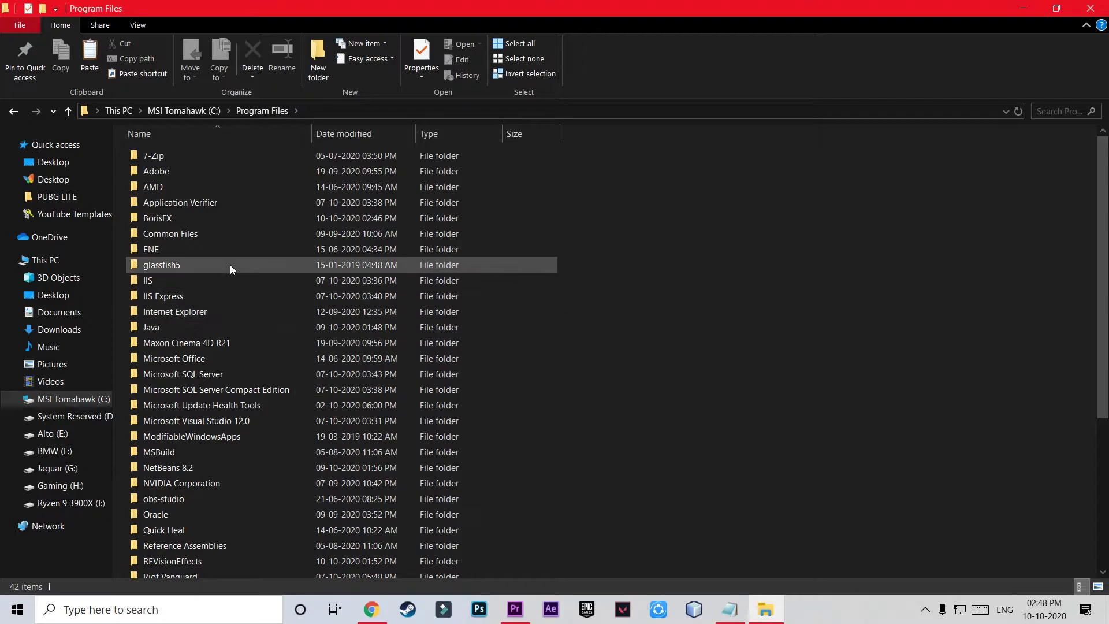
scroll("down", 3)
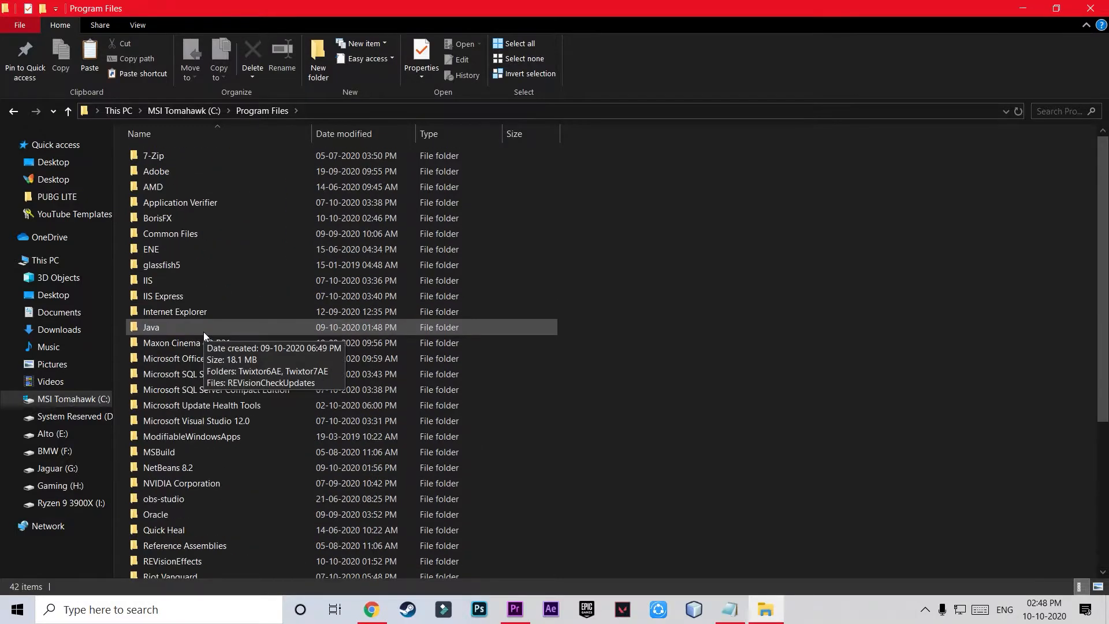
double_click(157, 217)
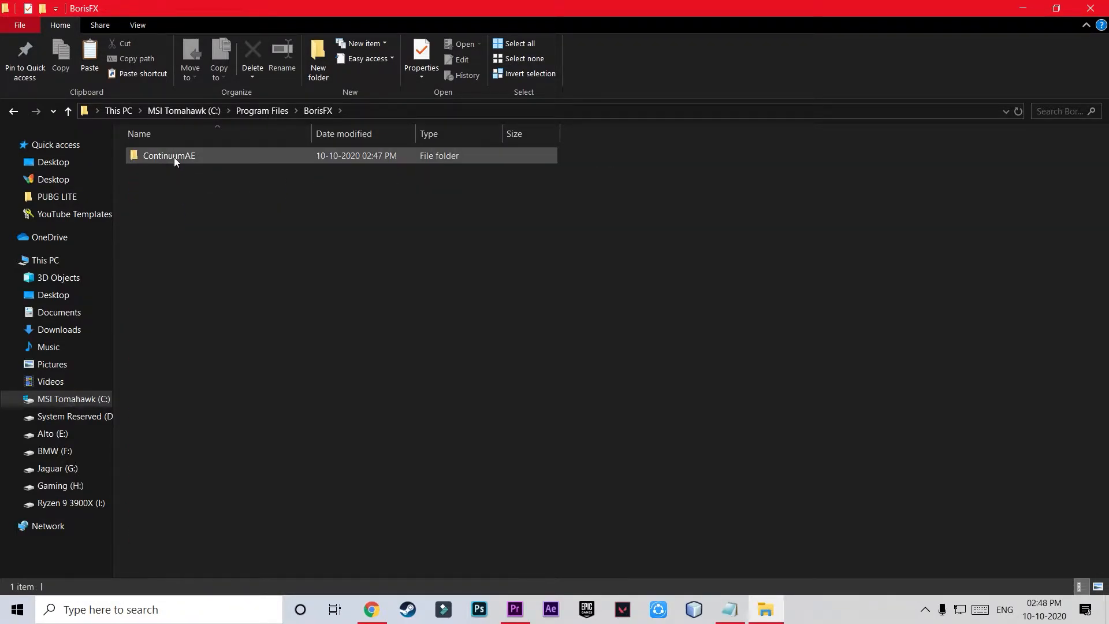
double_click(170, 155)
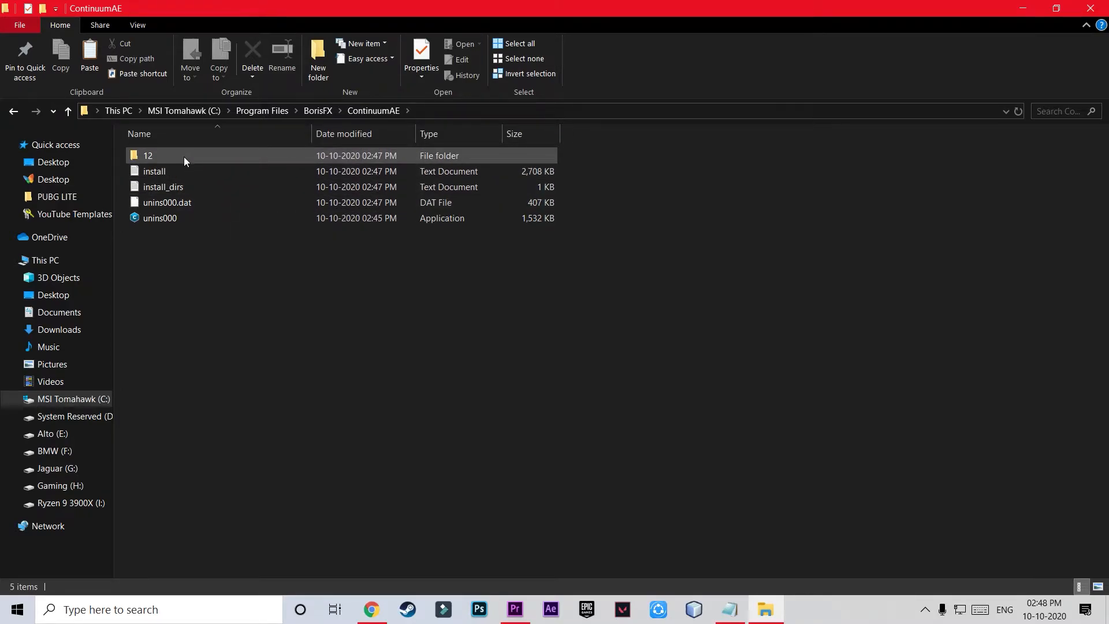
double_click(148, 155)
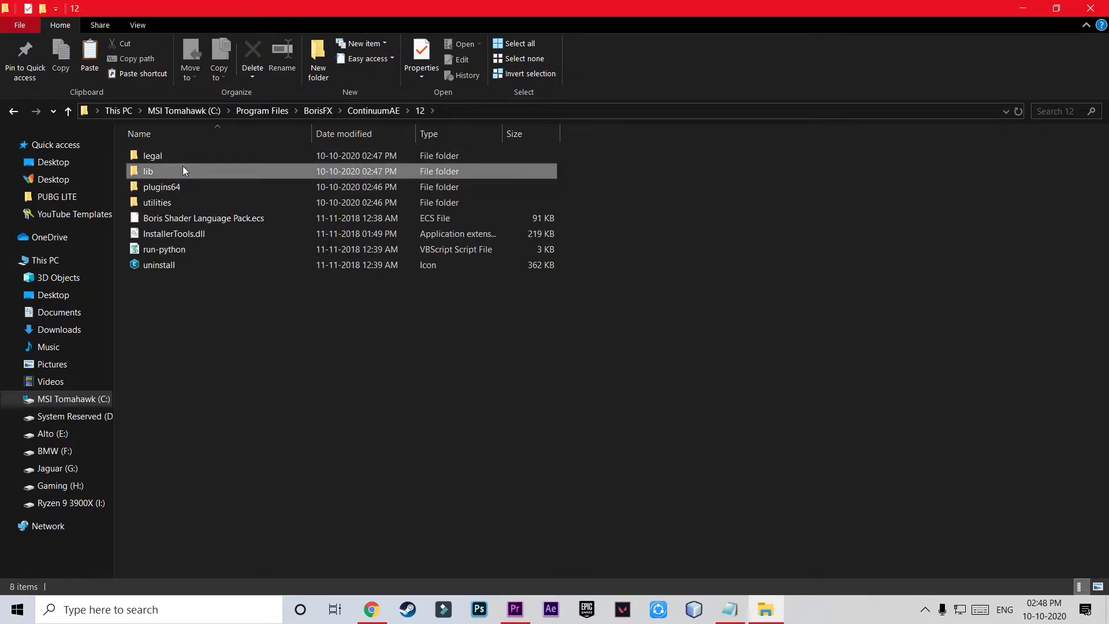
double_click(147, 171)
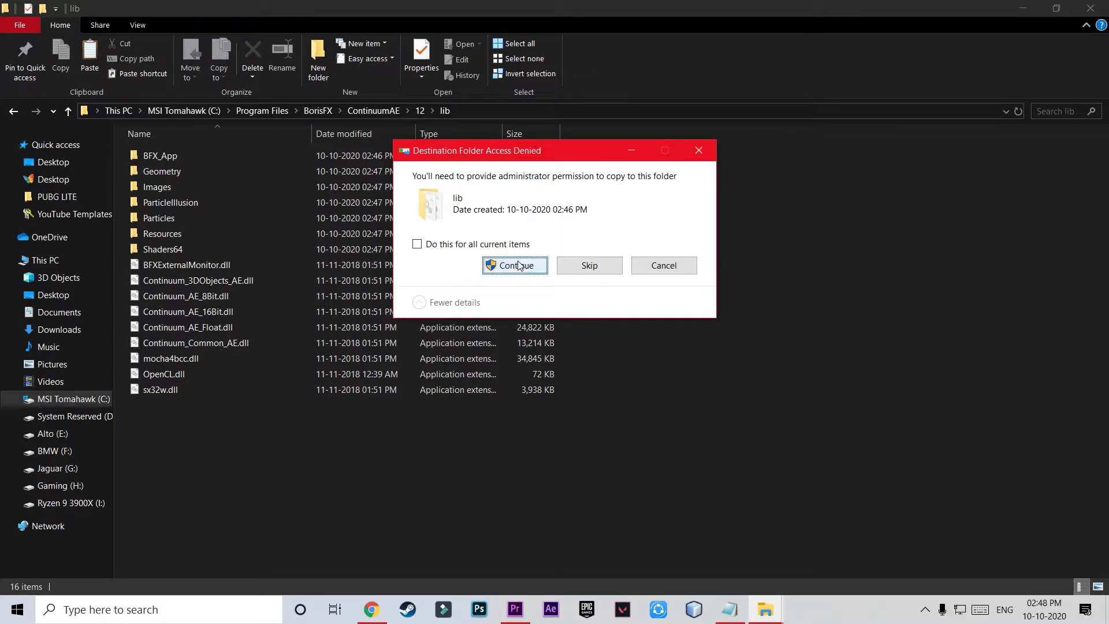
left_click(515, 265)
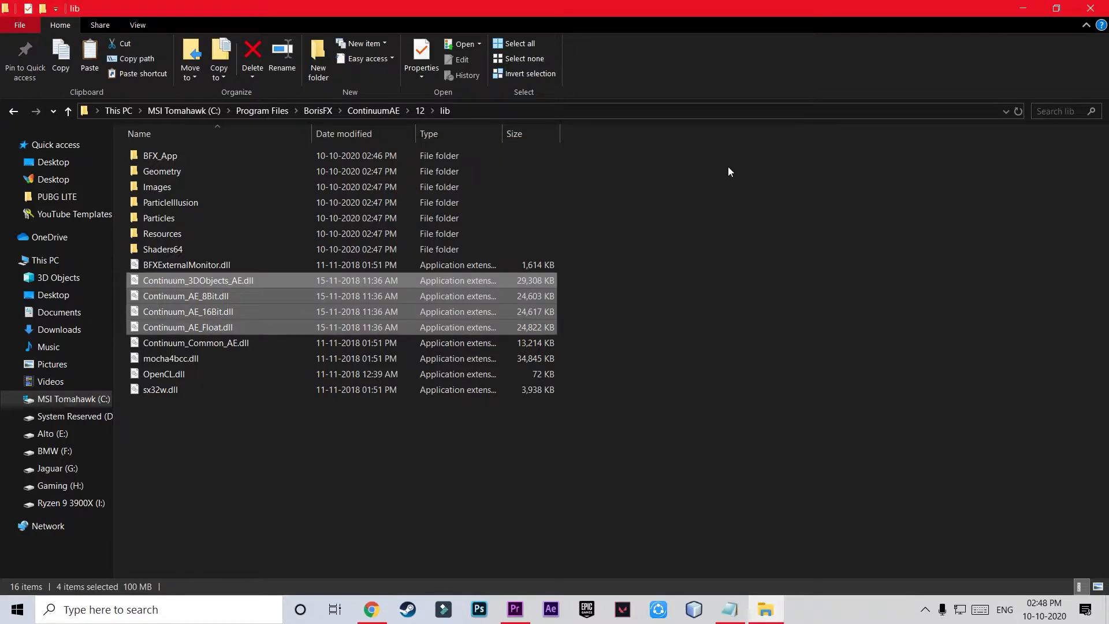
mouse_move(743, 268)
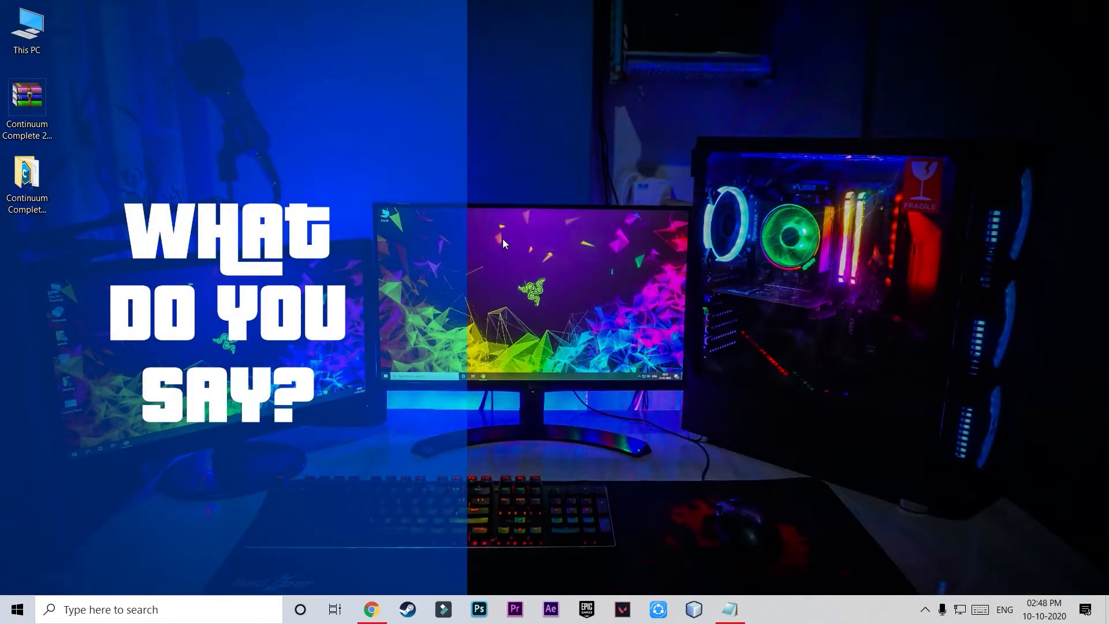
mouse_move(497, 578)
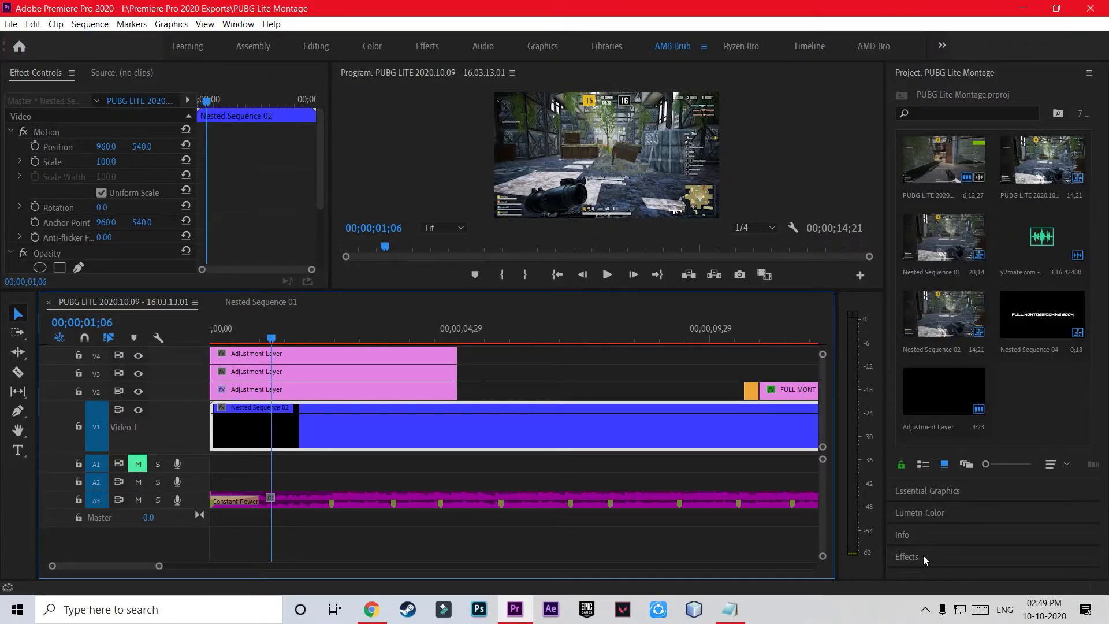
Search the Effects panel for 'bcc glo' and select BCC Fast Film Glow.
type("bcc glo")
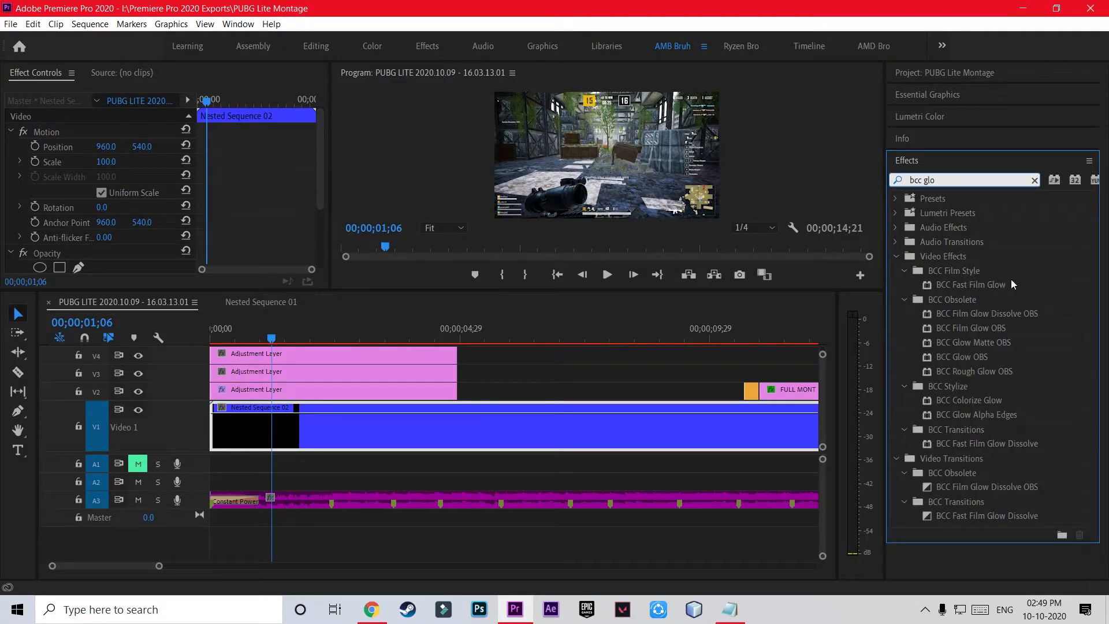
left_click(971, 285)
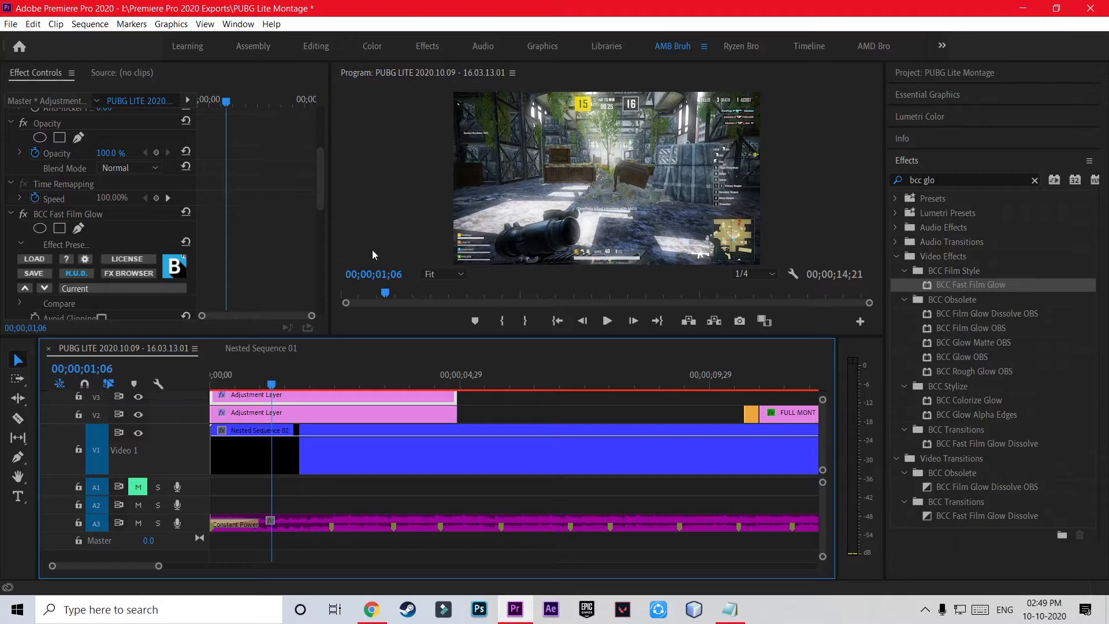
Scroll to view the adjustment layer with BCC Fast Film Glow applied to the gameplay footage.
scroll("down", 3)
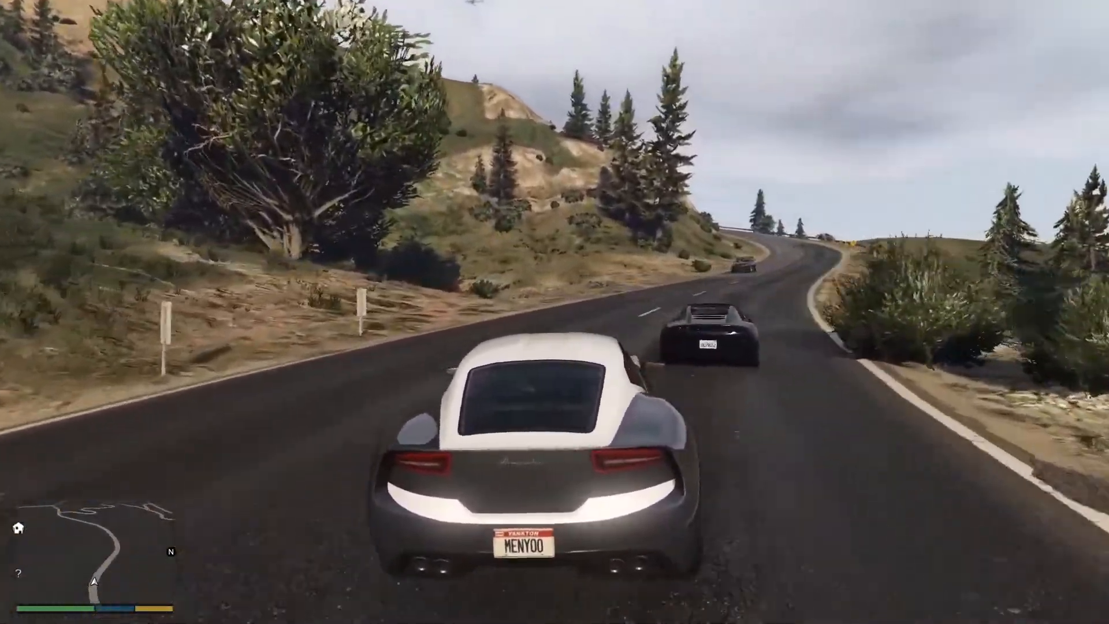
key("w")
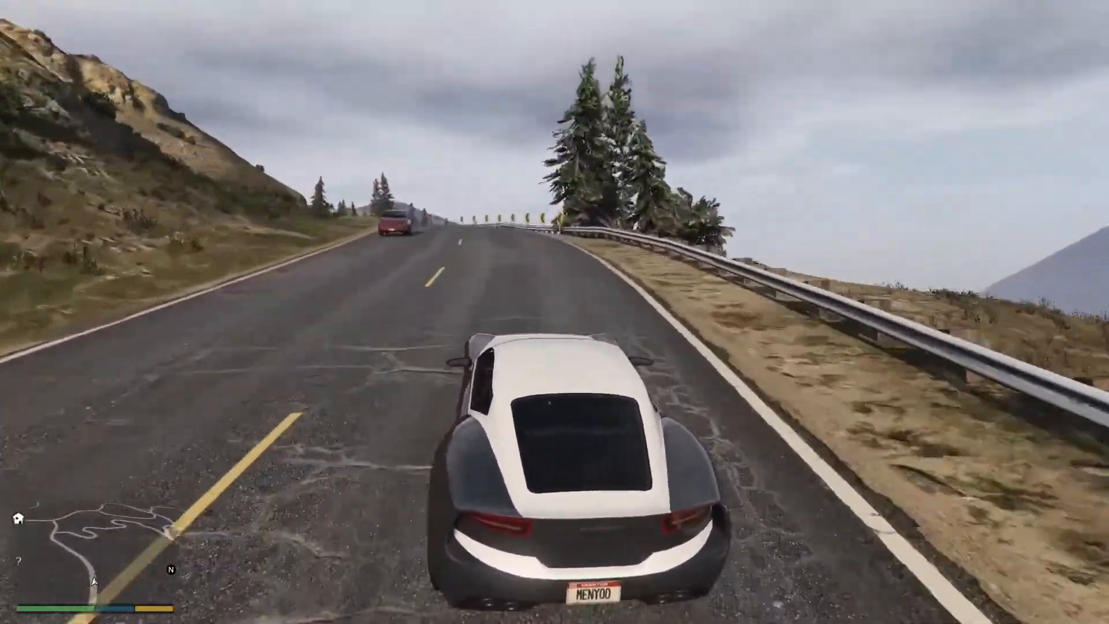
key("w")
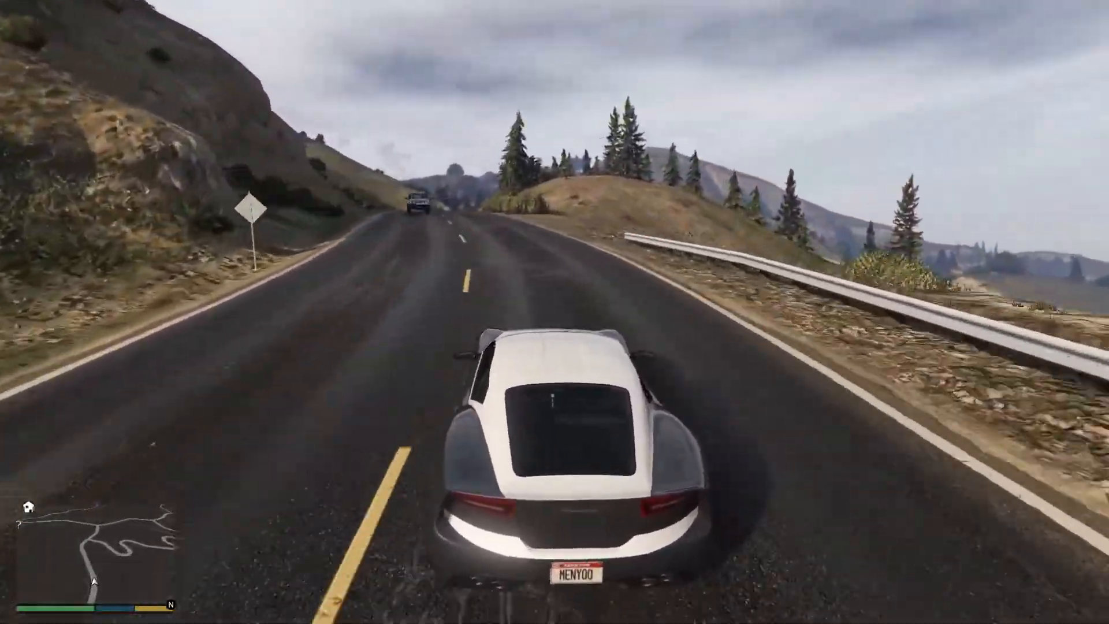